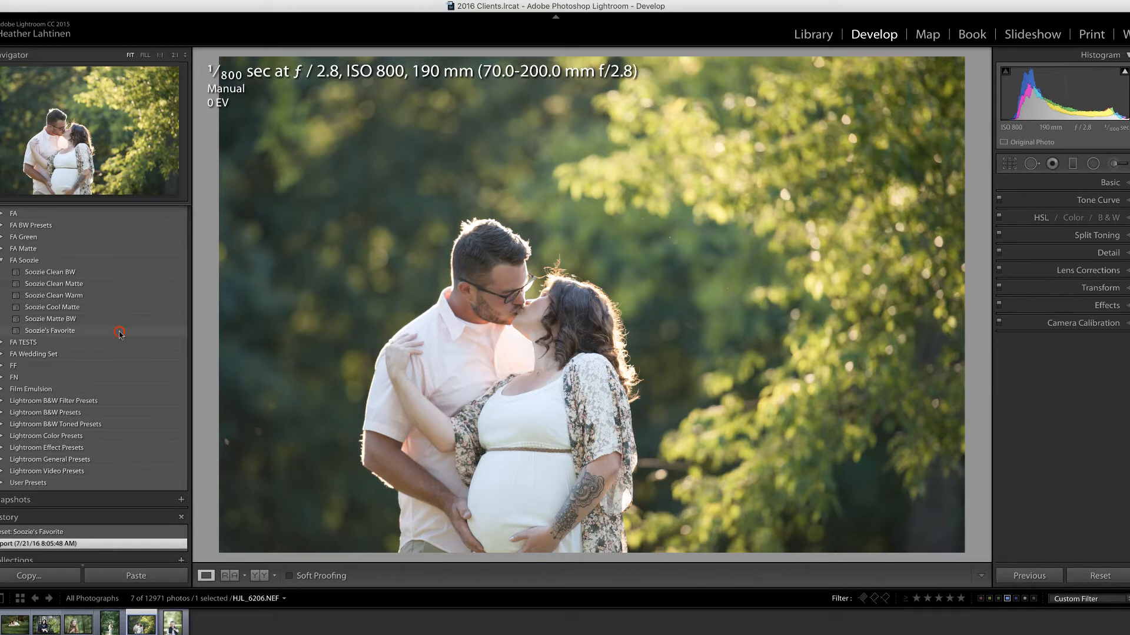
# Step: Apply the Soozie's Favorite preset from the FA Soozie presets folder
pyautogui.click(50, 331)
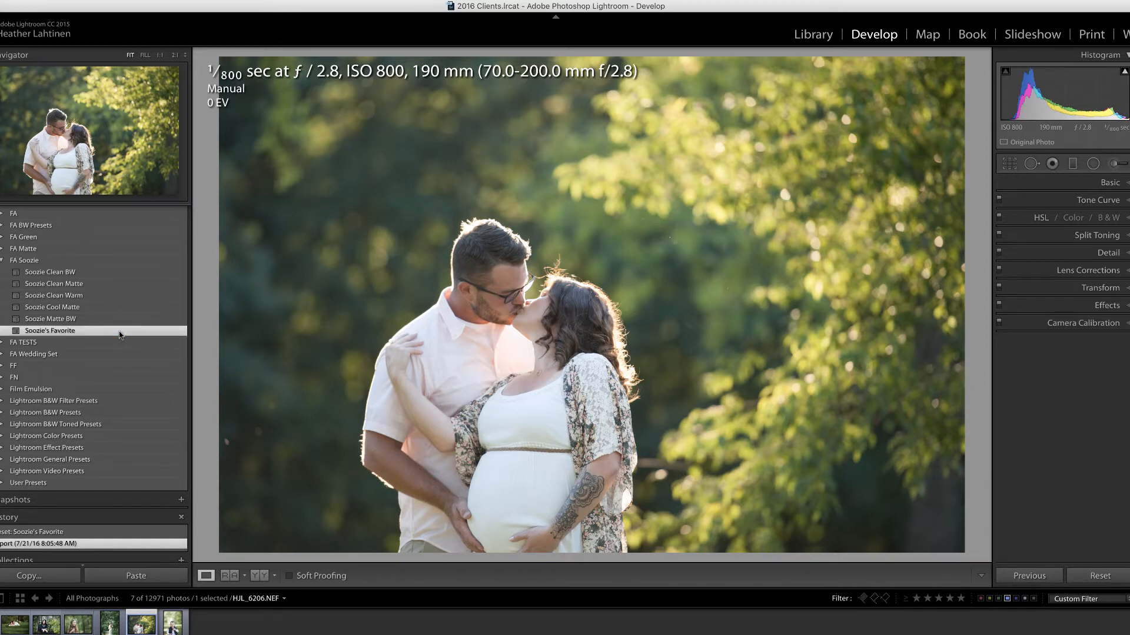
pyautogui.click(50, 331)
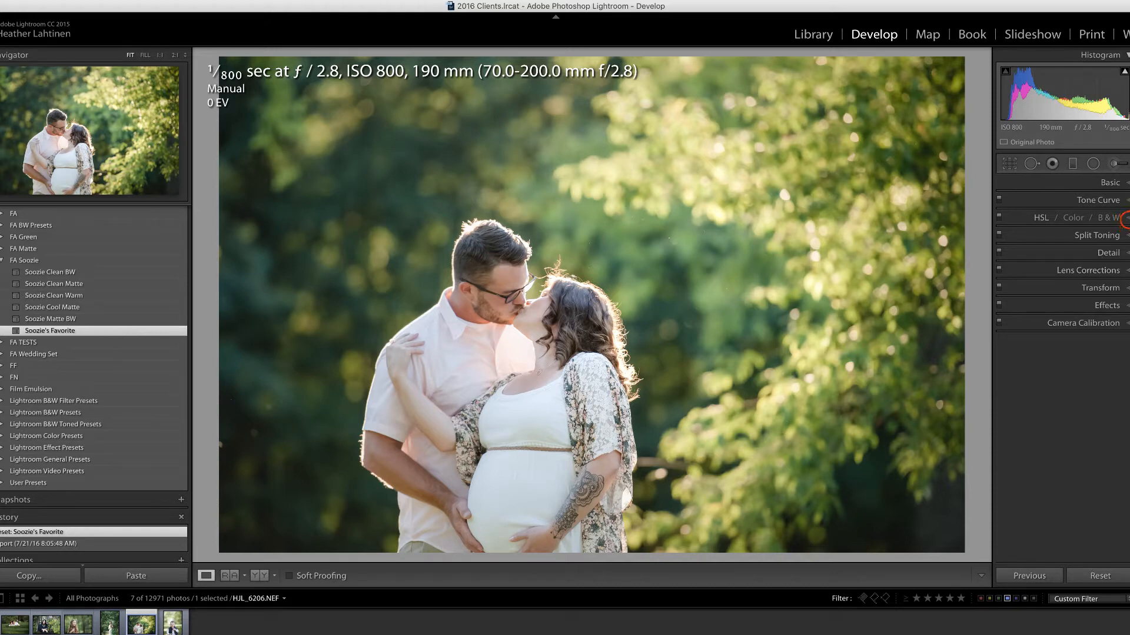
# Step: Lower HSL Yellow saturation to -13 and Green to -22 using the targeted adjustment tool
pyautogui.click(1041, 218)
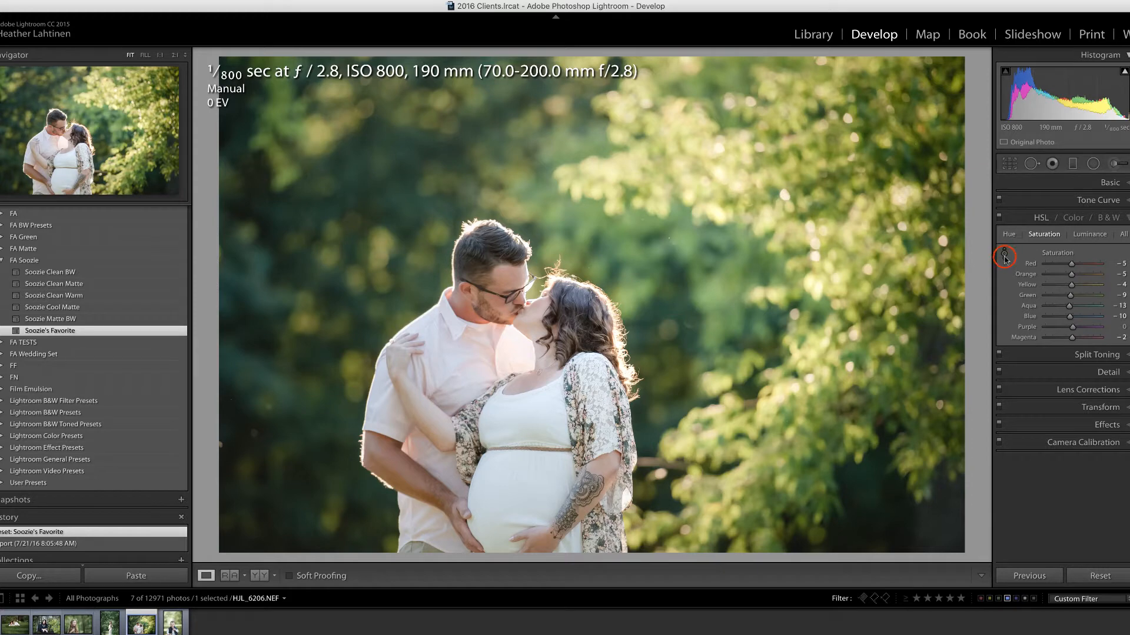
pyautogui.click(1003, 257)
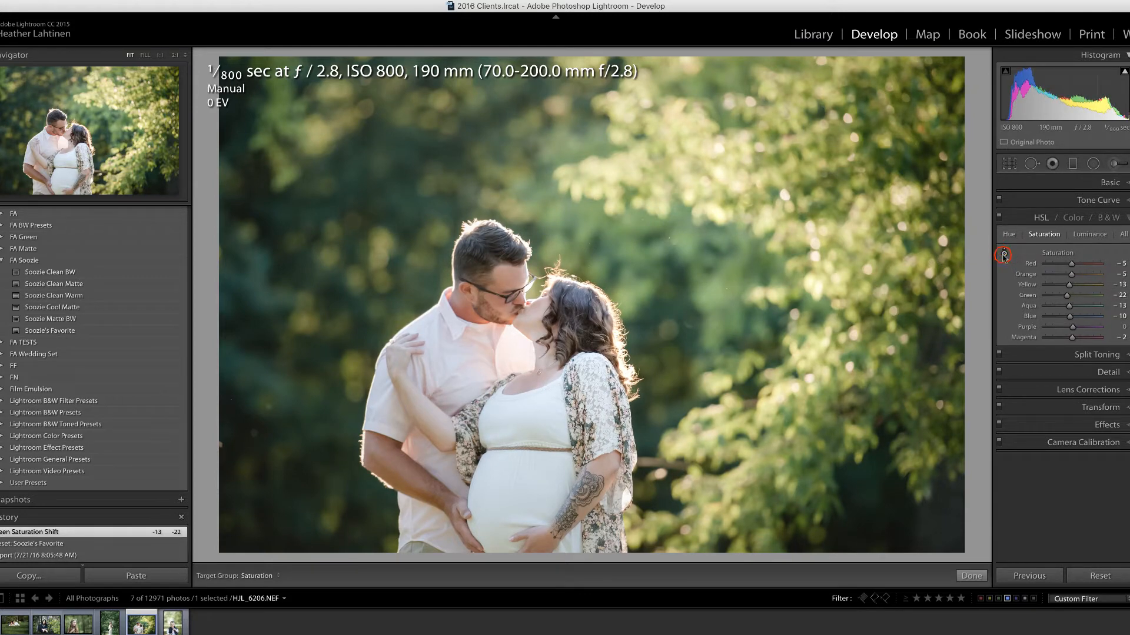
pyautogui.click(970, 575)
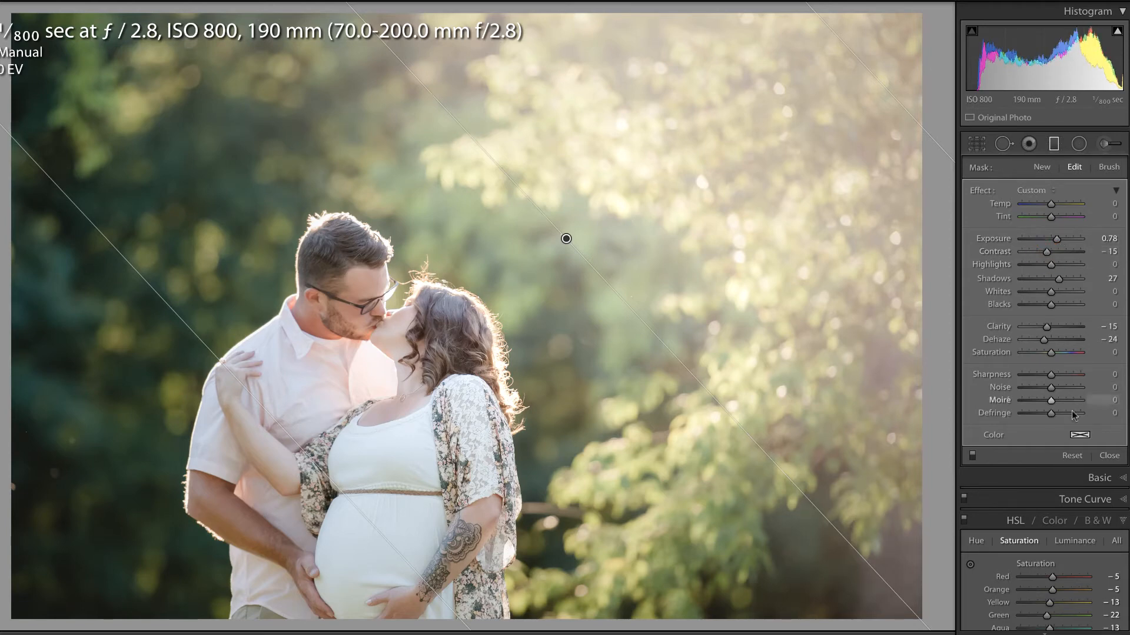
# Step: Give the graduated filter a warm yellow colour tint and reset its Temp to 0
pyautogui.click(1081, 434)
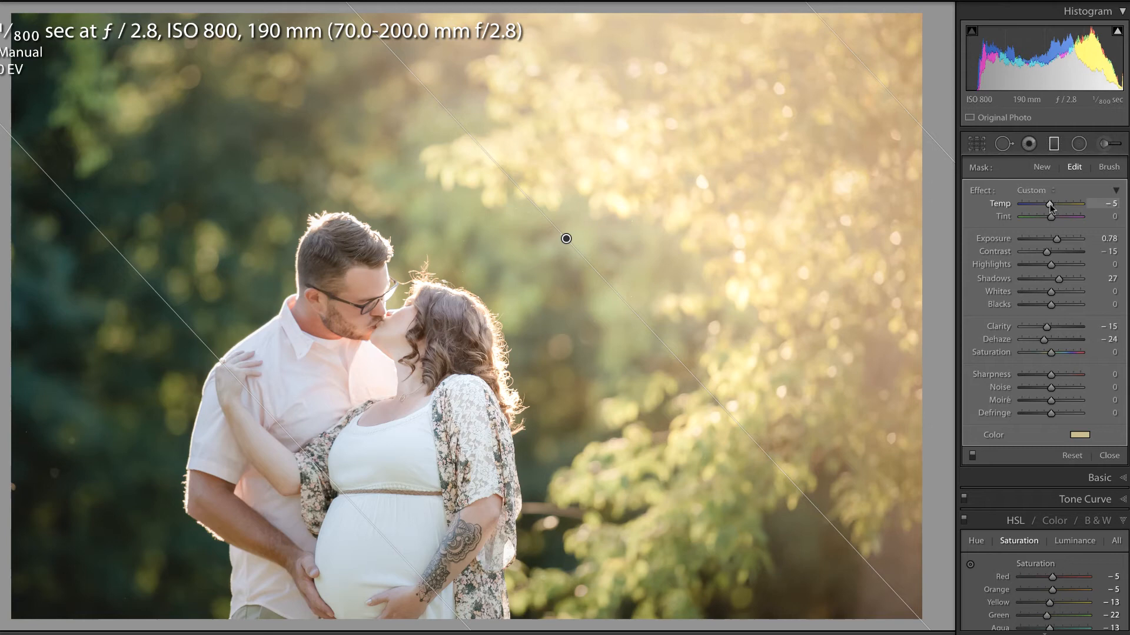
pyautogui.click(1050, 205)
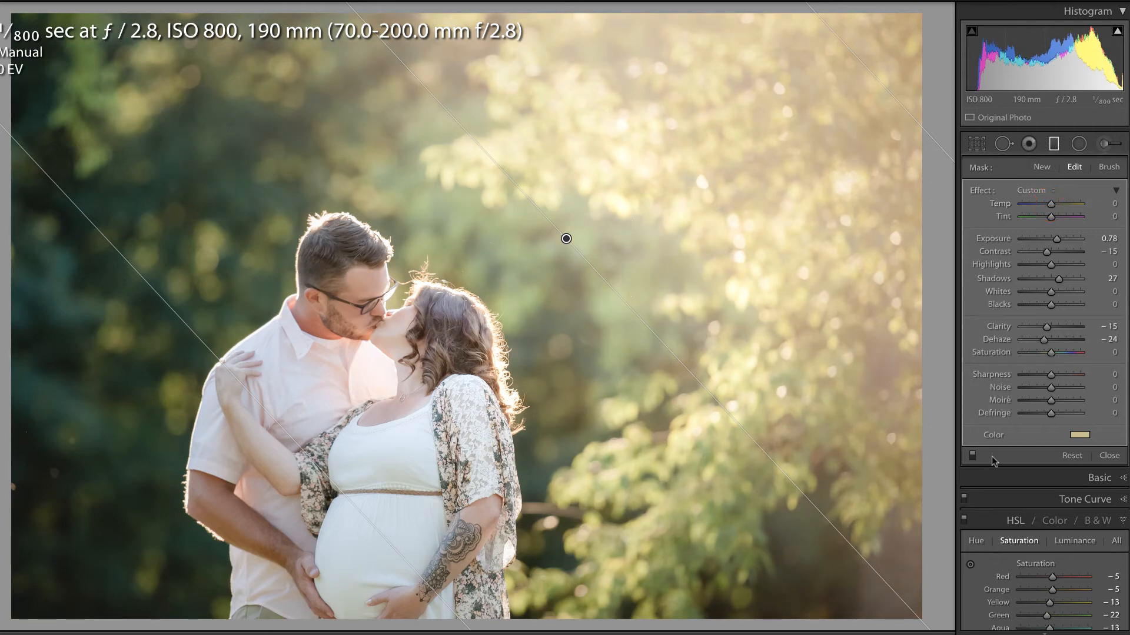
pyautogui.click(971, 455)
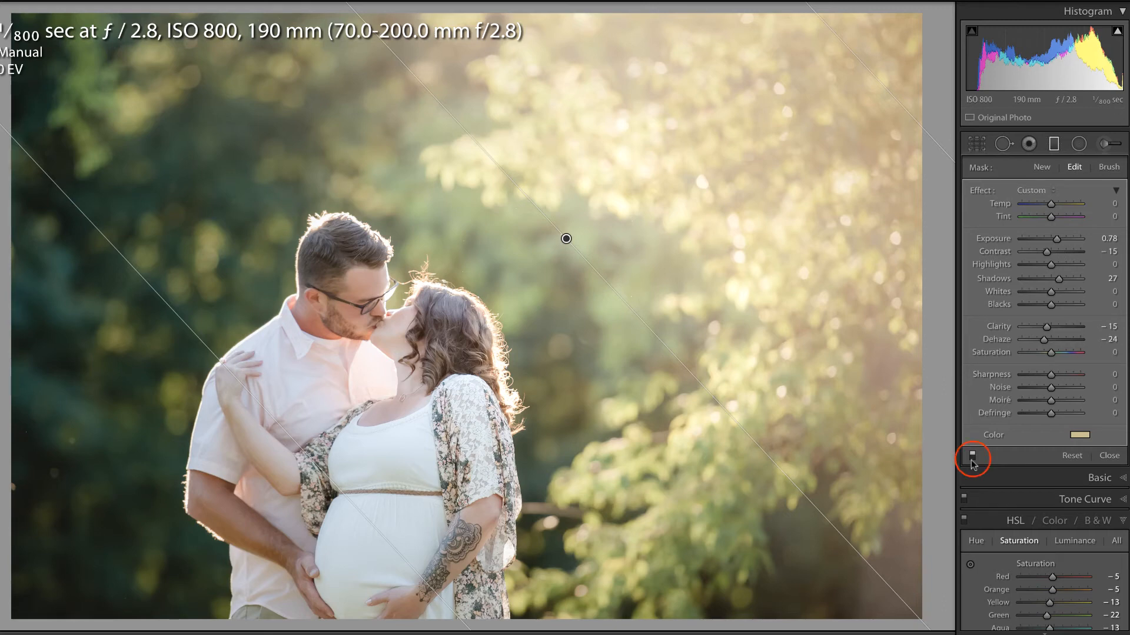
pyautogui.click(972, 455)
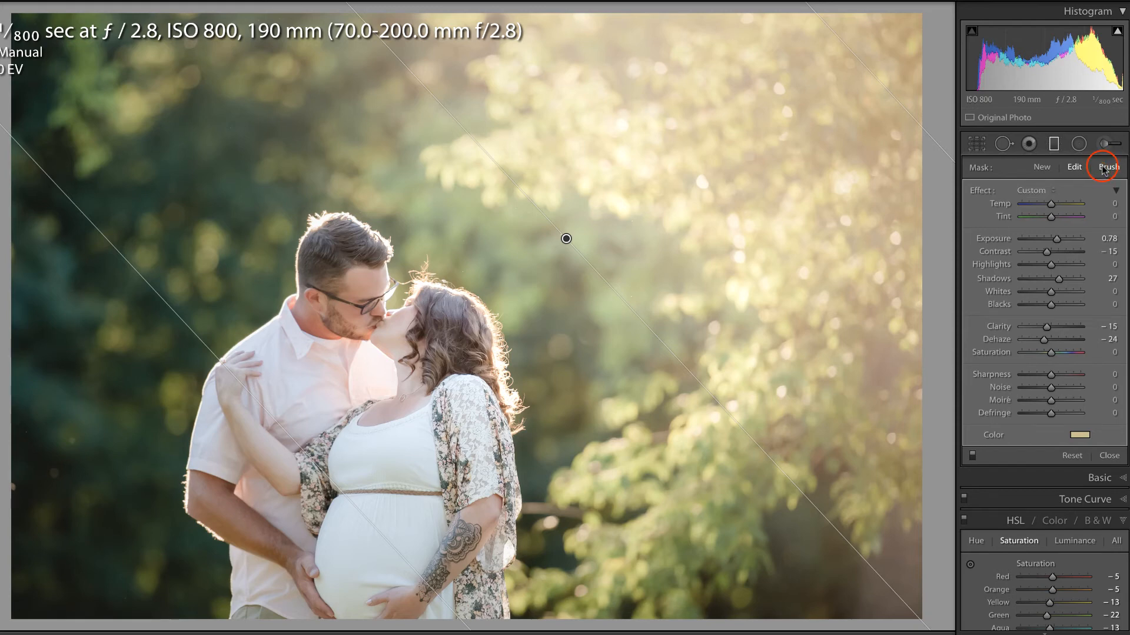
# Step: Brush-erase the filter's haze from the couple, then toggle the filter off and on to compare
pyautogui.click(1108, 166)
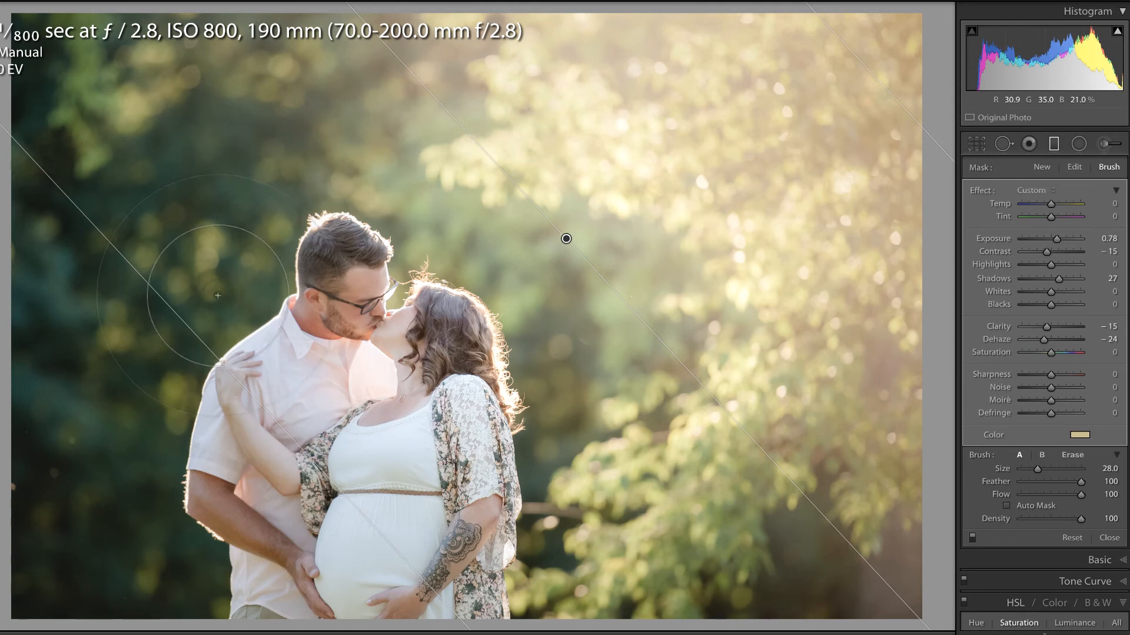
pyautogui.click(1072, 455)
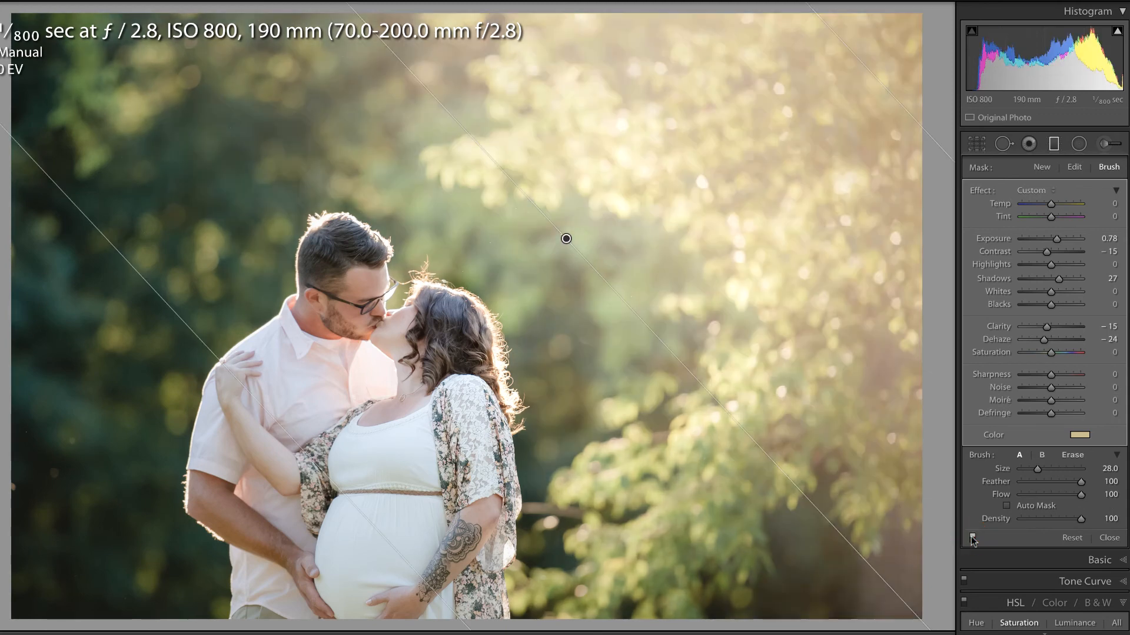
pyautogui.click(1072, 455)
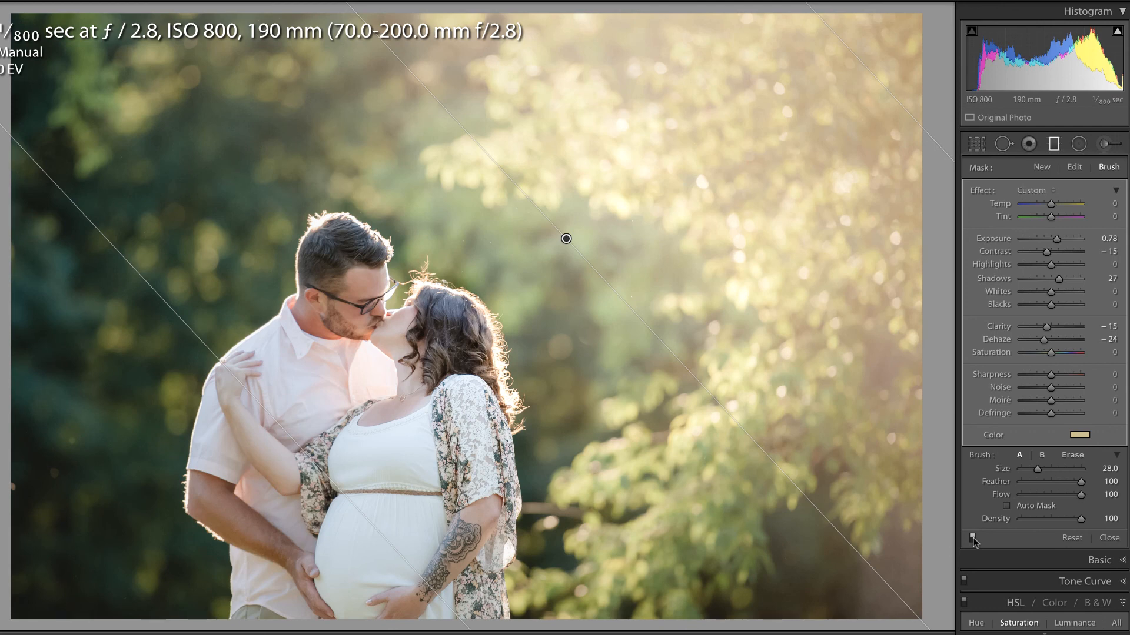
pyautogui.click(1109, 537)
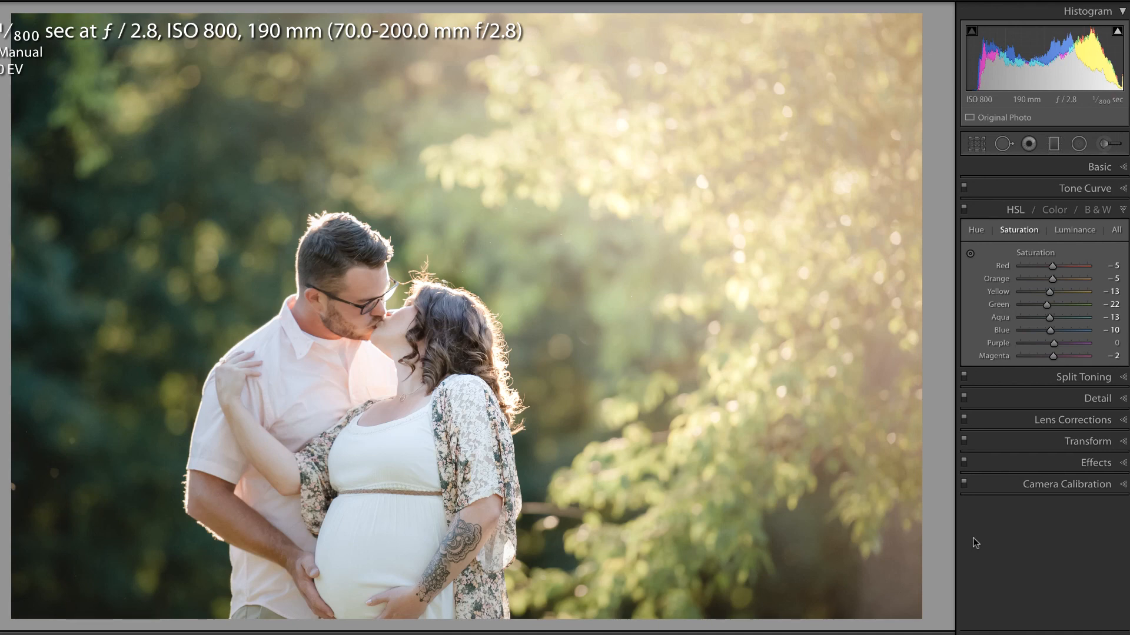
pyautogui.moveTo(823, 476)
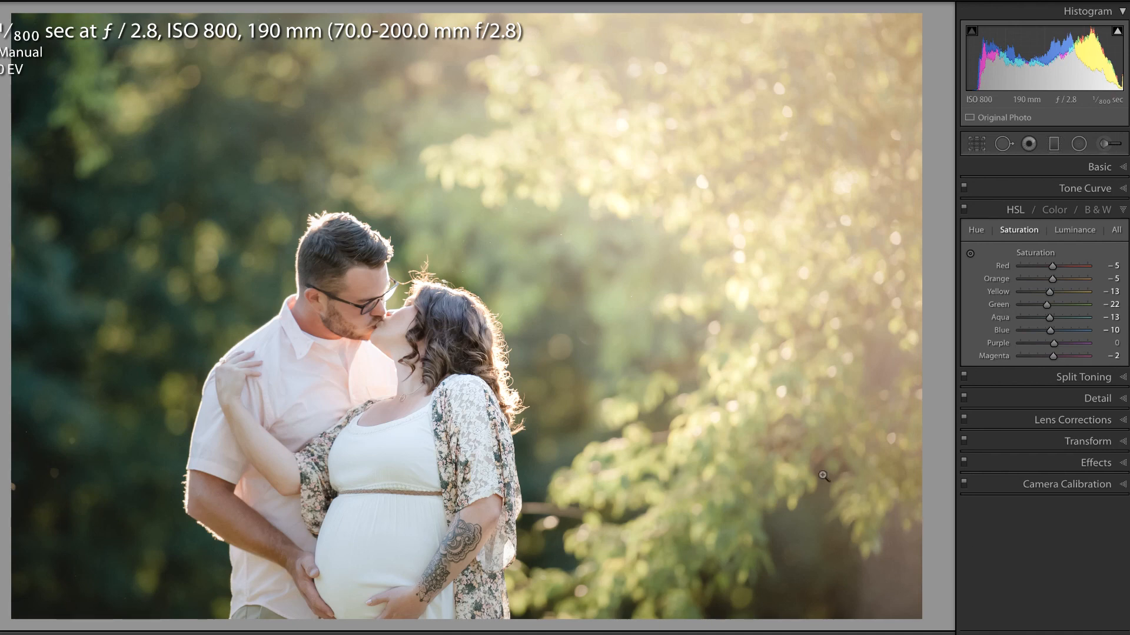